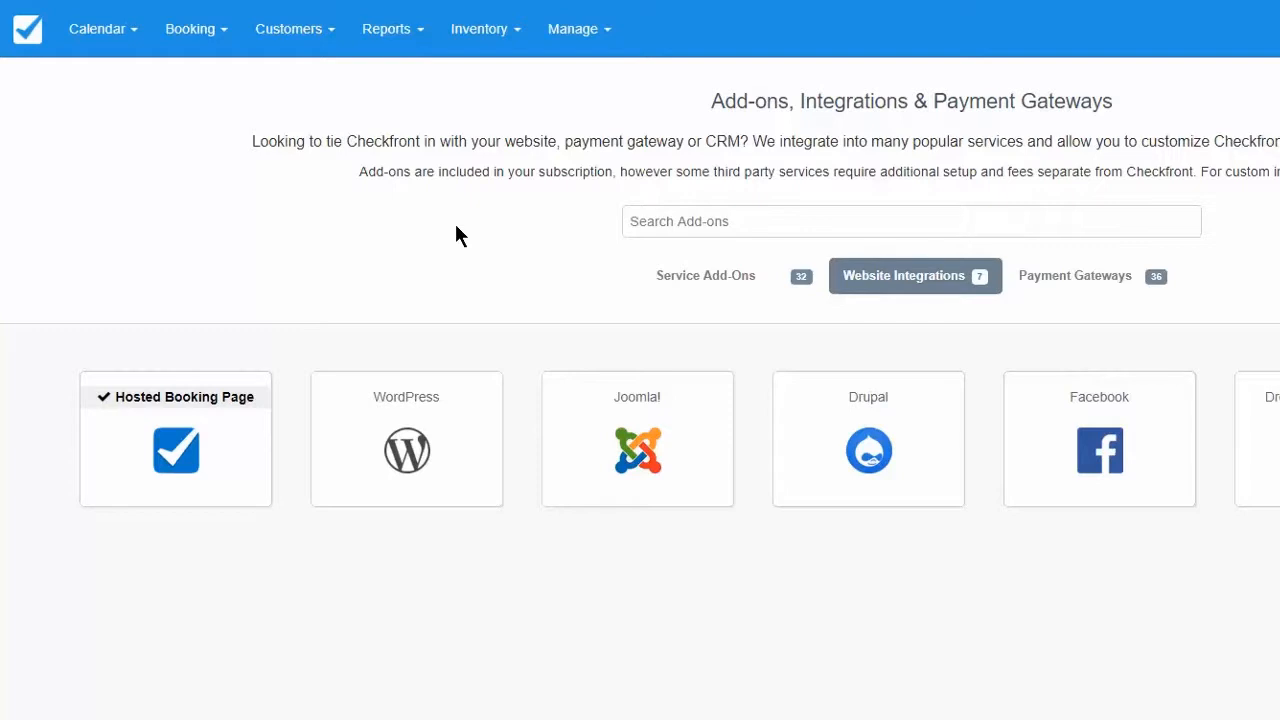
pyautogui.moveTo(595, 65)
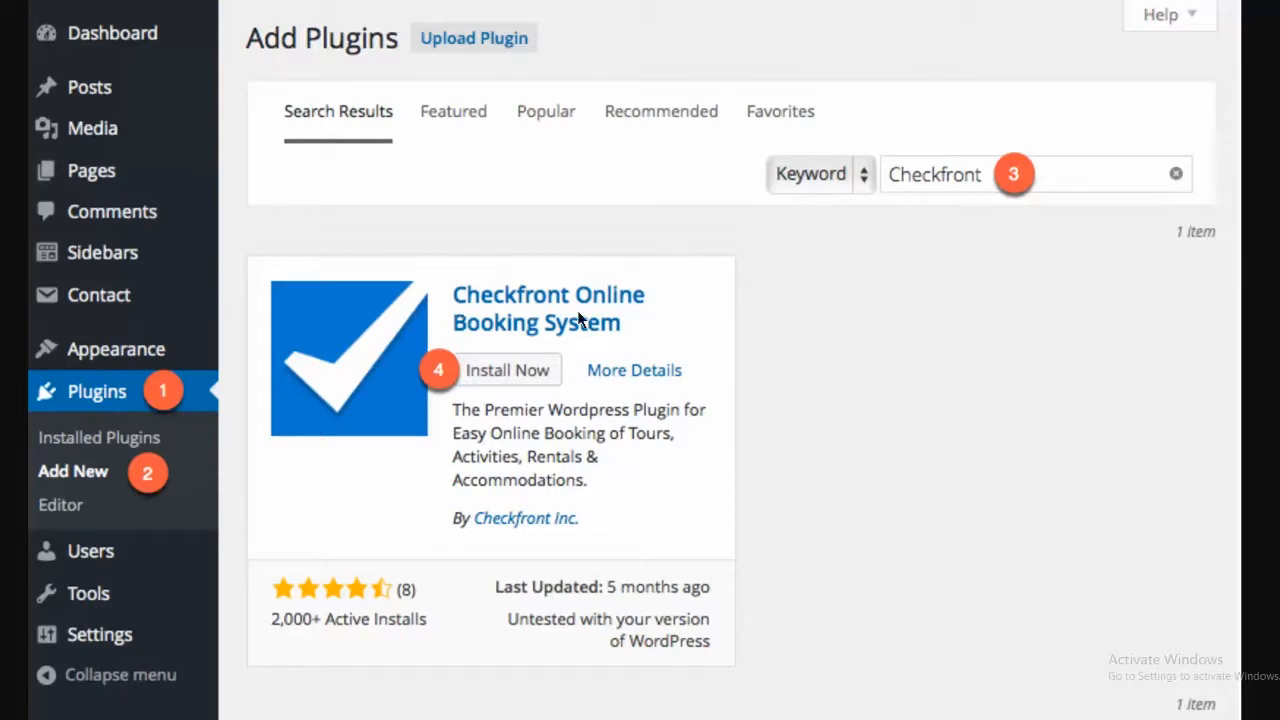
pyautogui.moveTo(538, 380)
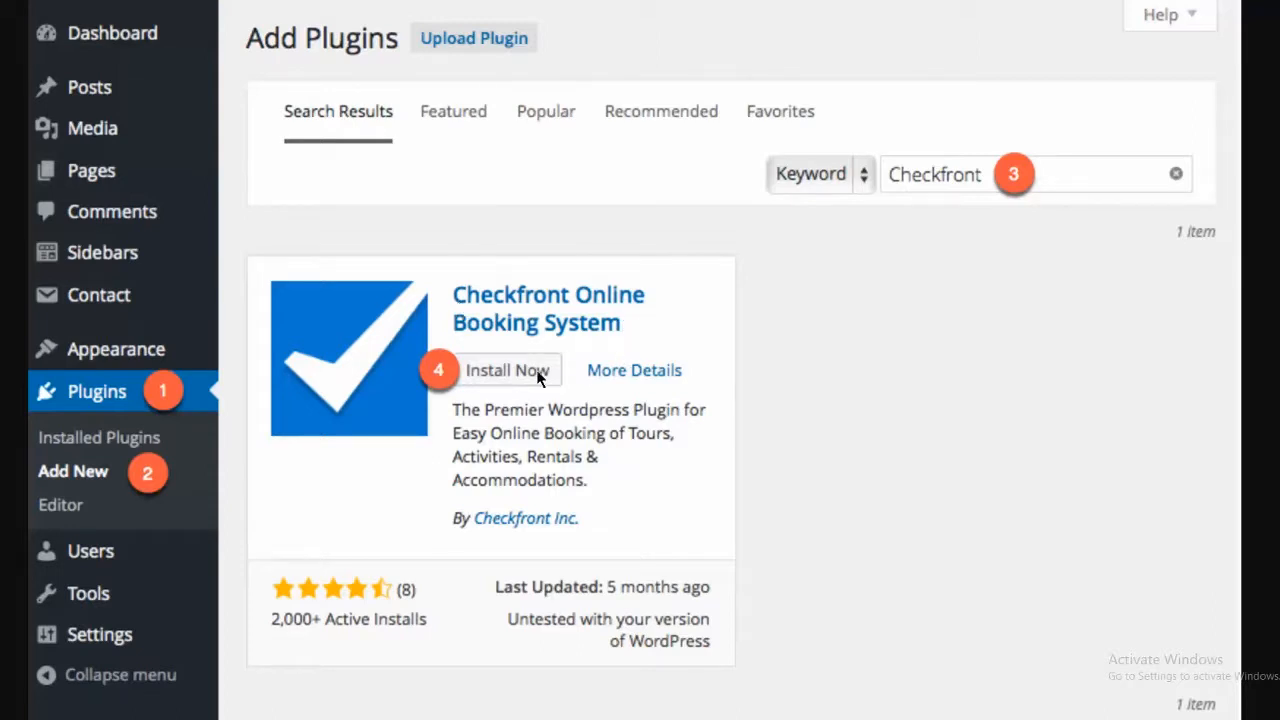
pyautogui.moveTo(415, 159)
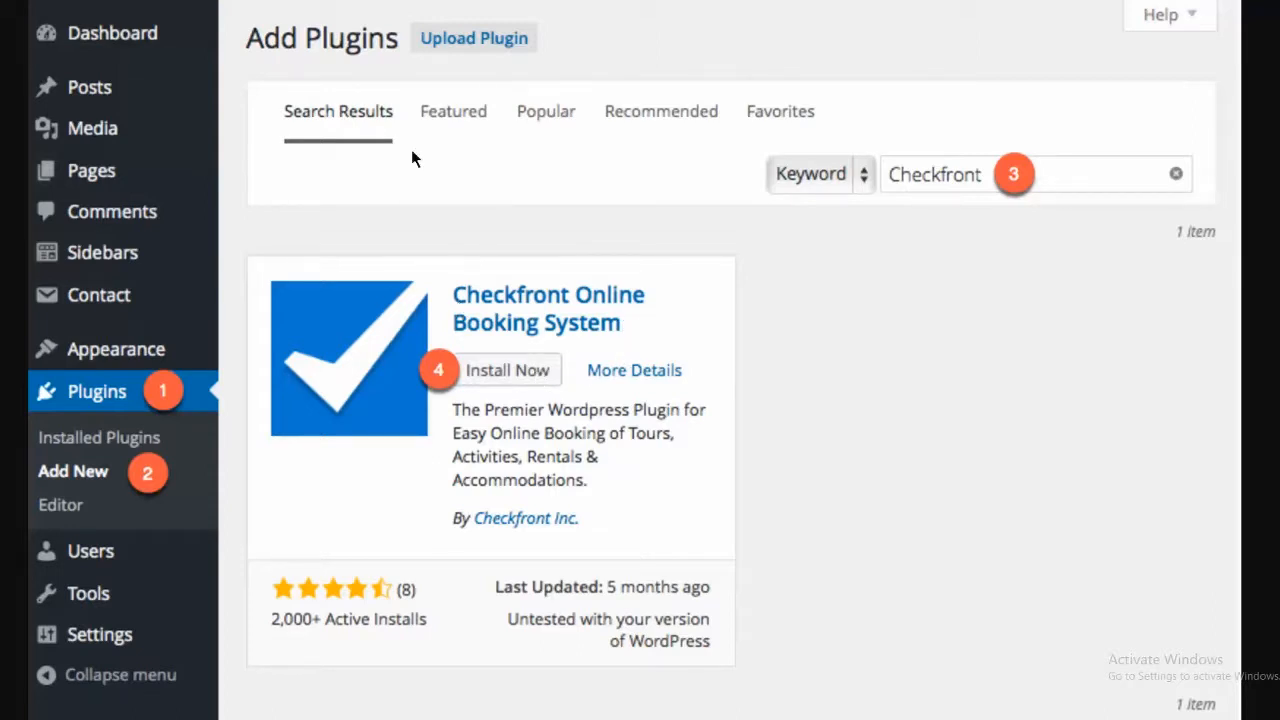
pyautogui.moveTo(67, 458)
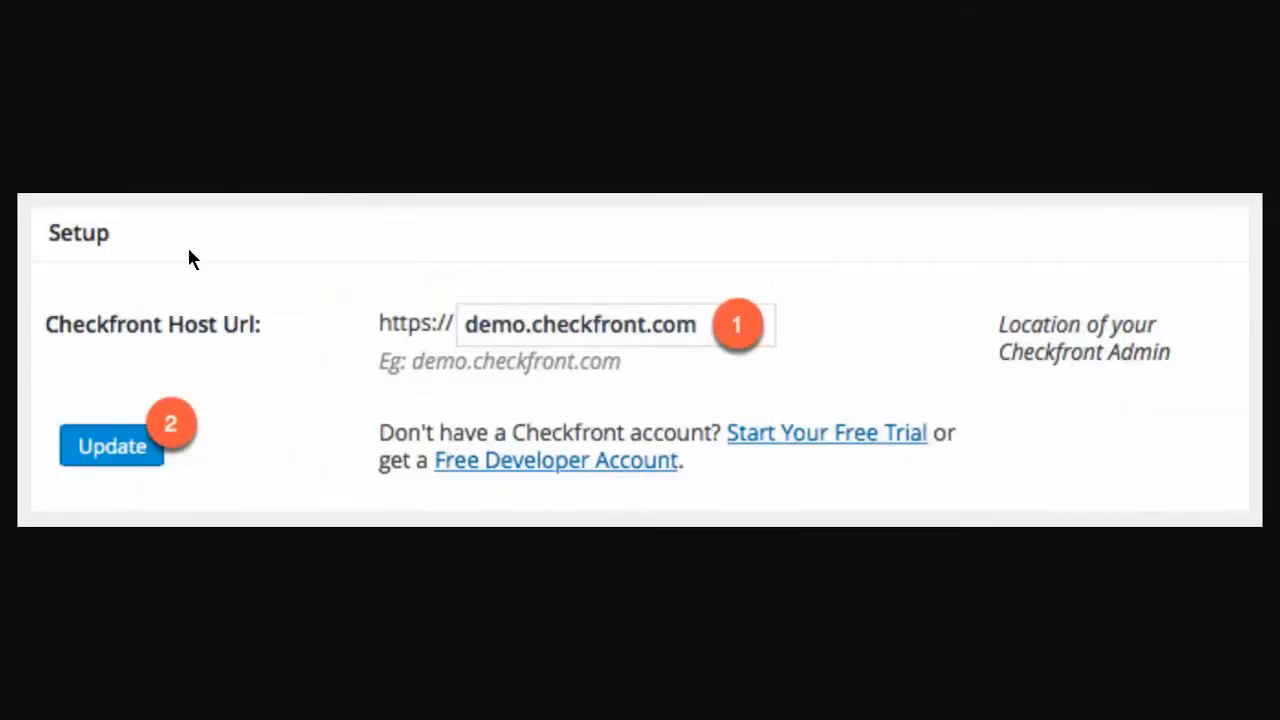
pyautogui.moveTo(512, 340)
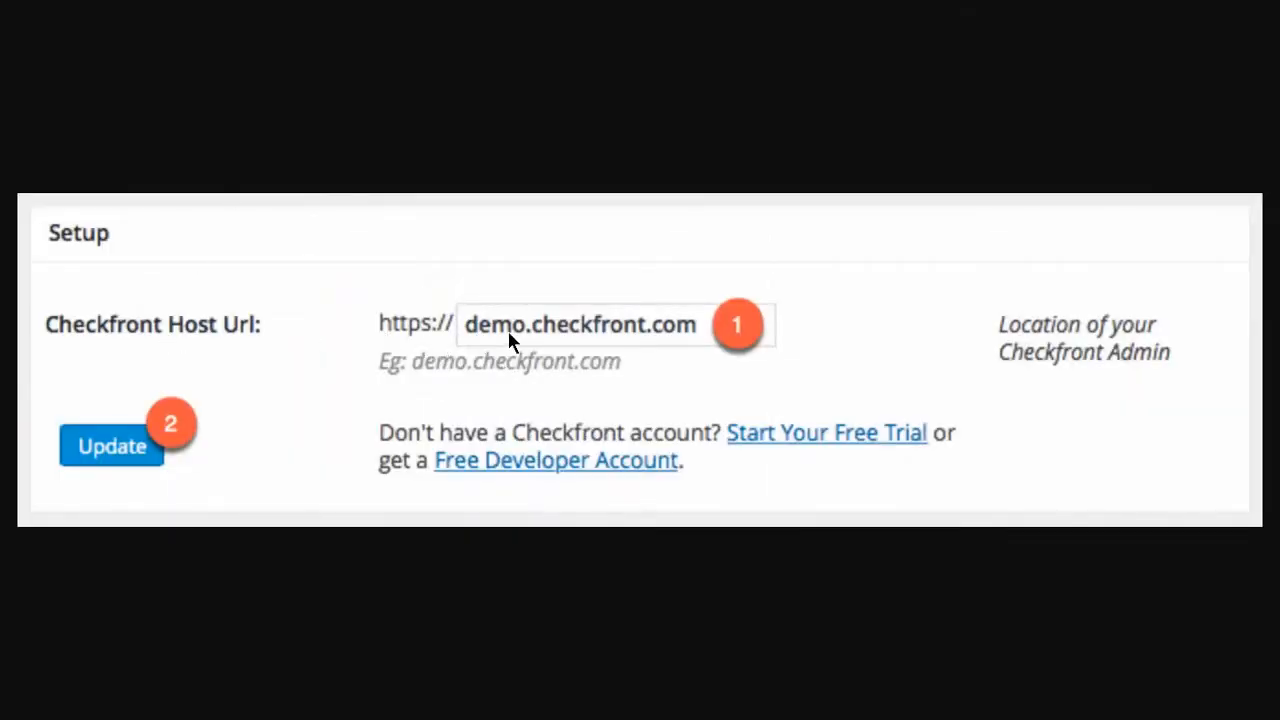
pyautogui.moveTo(715, 345)
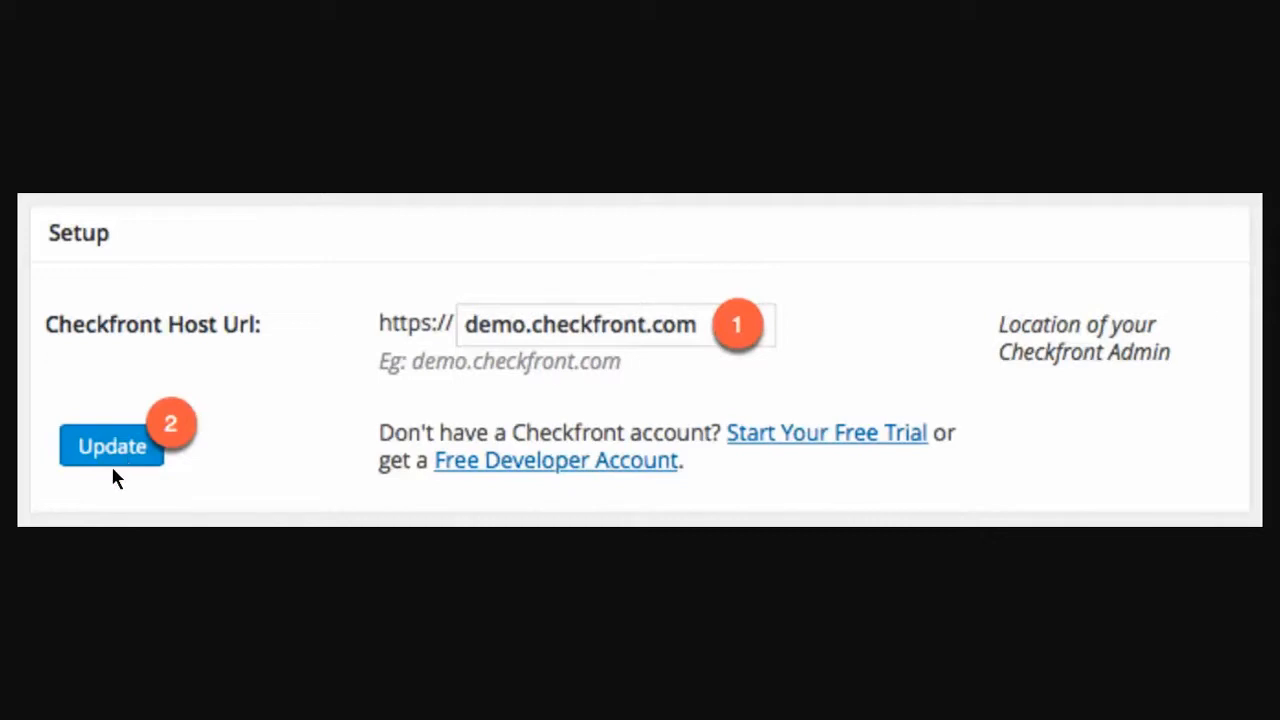
pyautogui.moveTo(118, 459)
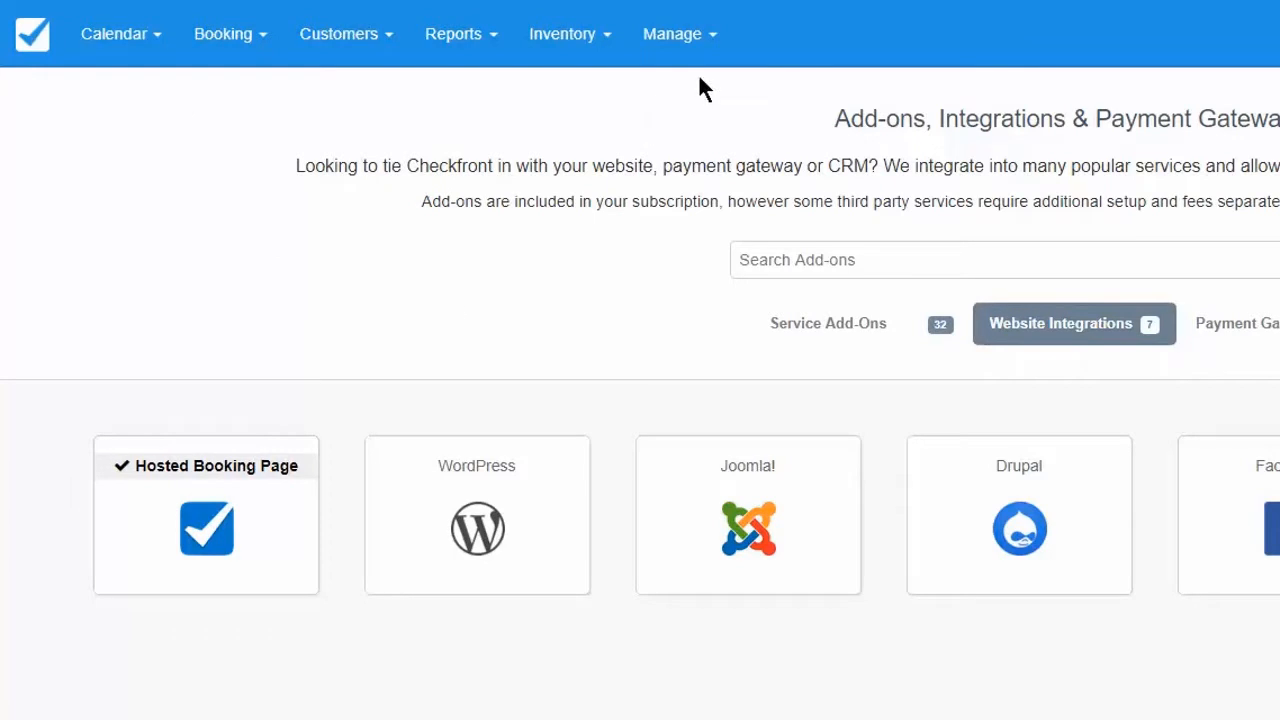
pyautogui.moveTo(644, 395)
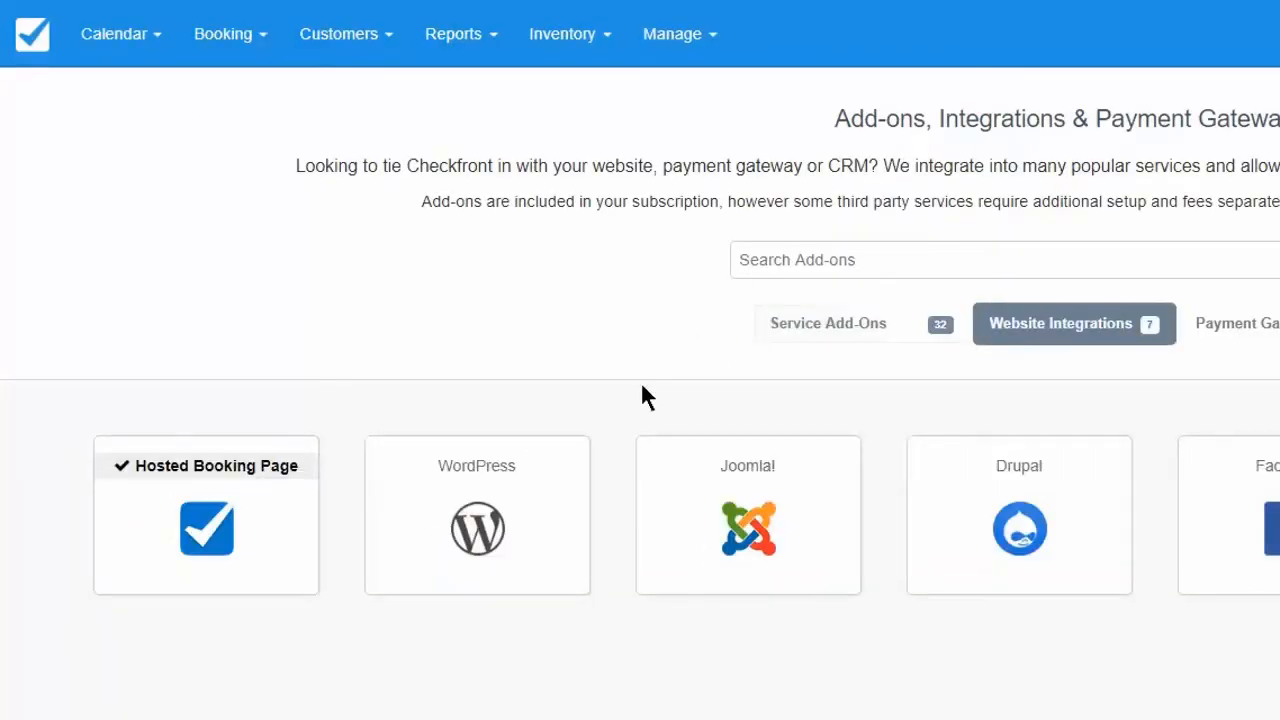
pyautogui.moveTo(465, 583)
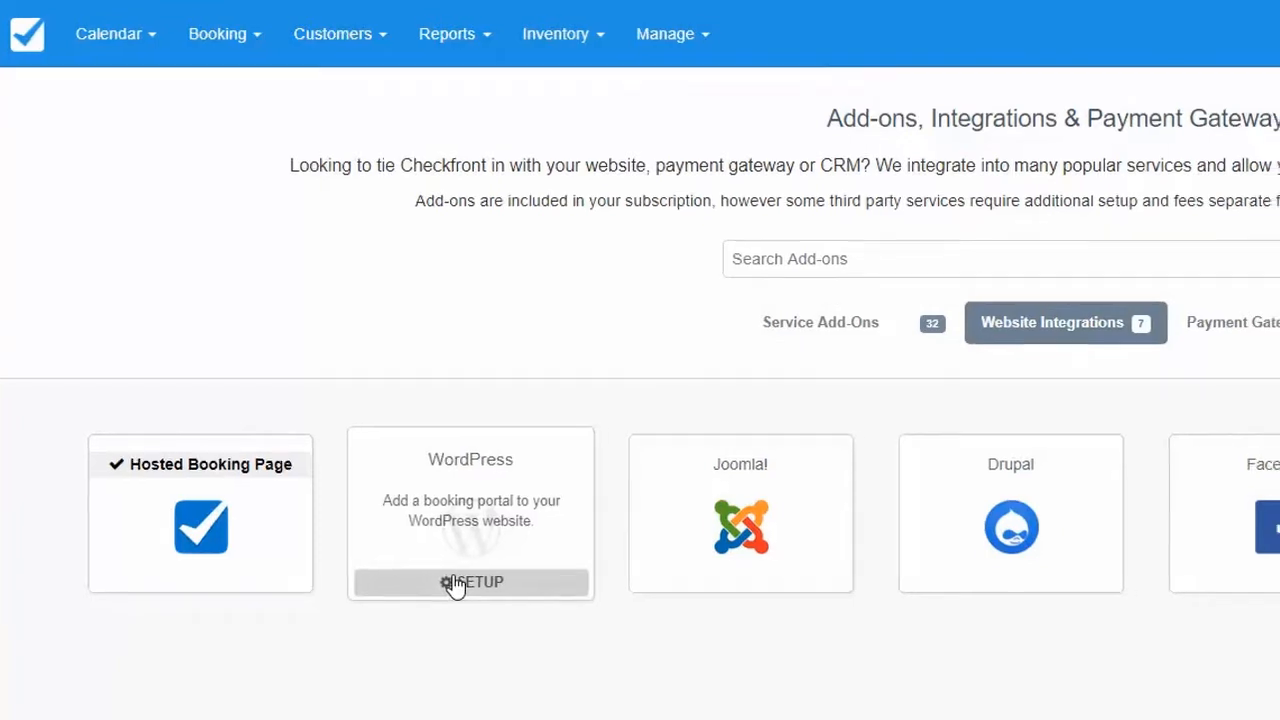
# Open WordPress booking page setup, reveal extra options, and keep All Items and Categories displayed
pyautogui.click(470, 583)
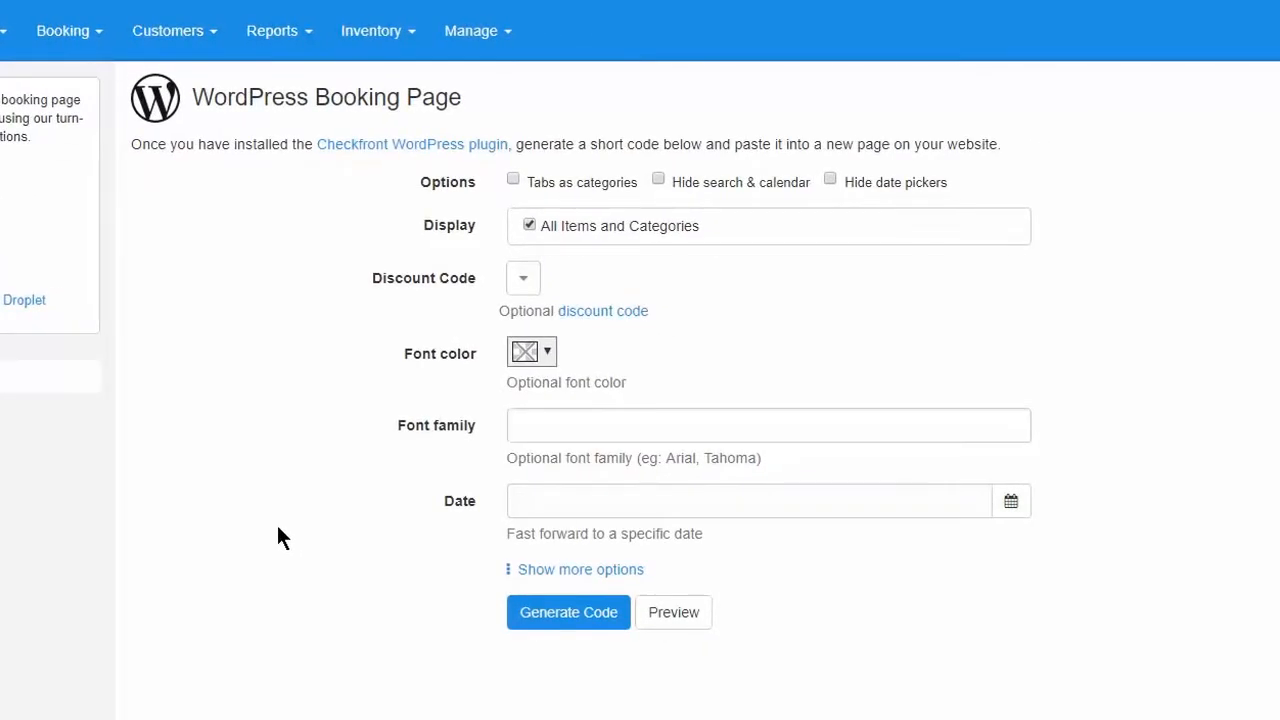
pyautogui.moveTo(460, 185)
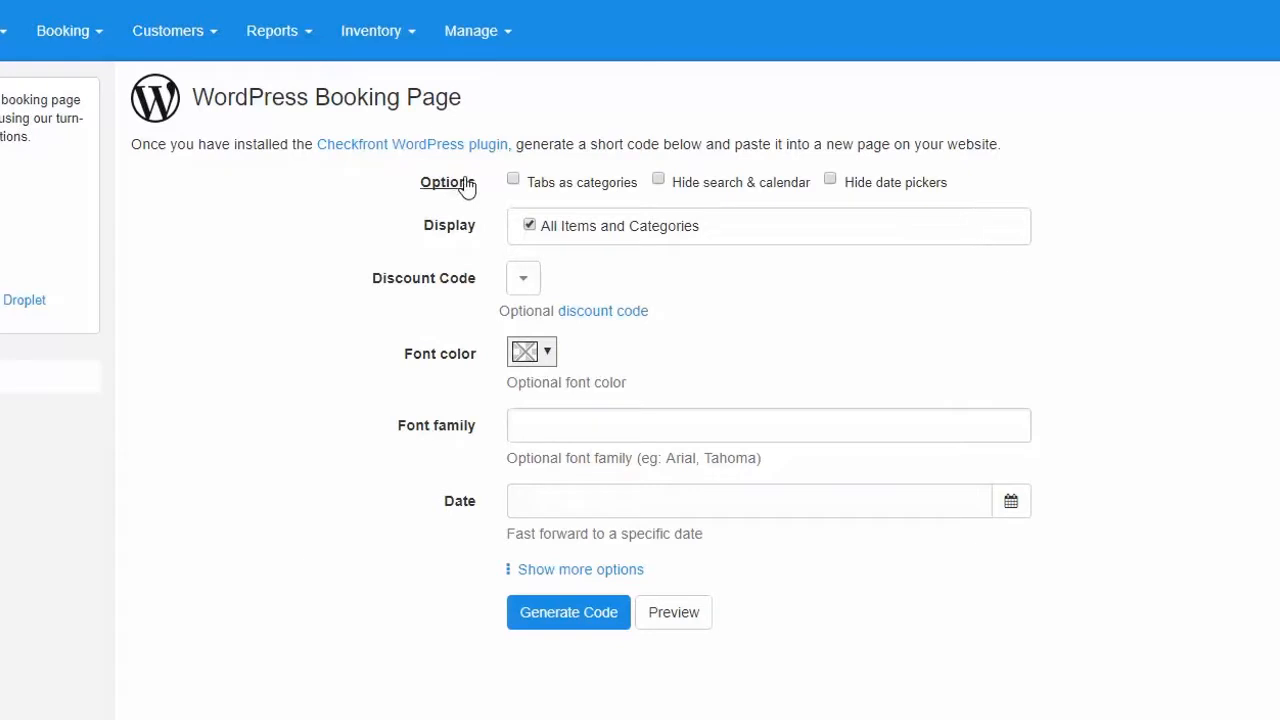
pyautogui.moveTo(836, 527)
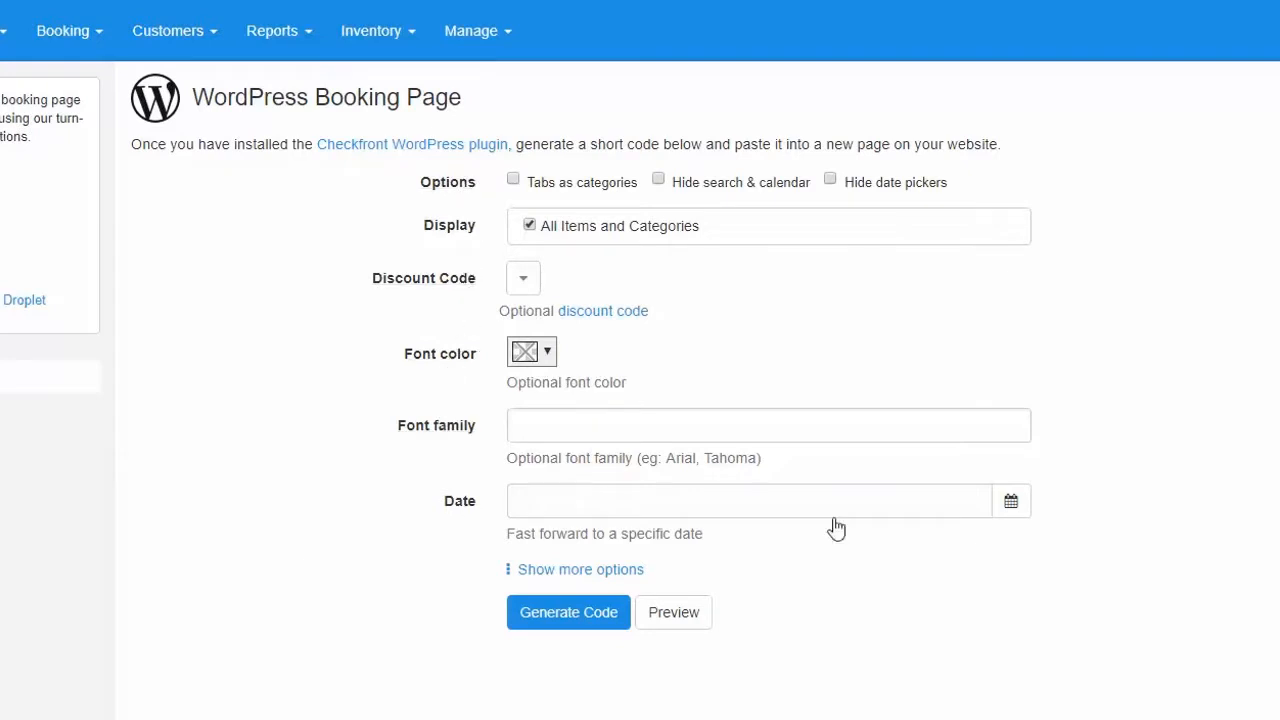
pyautogui.click(581, 569)
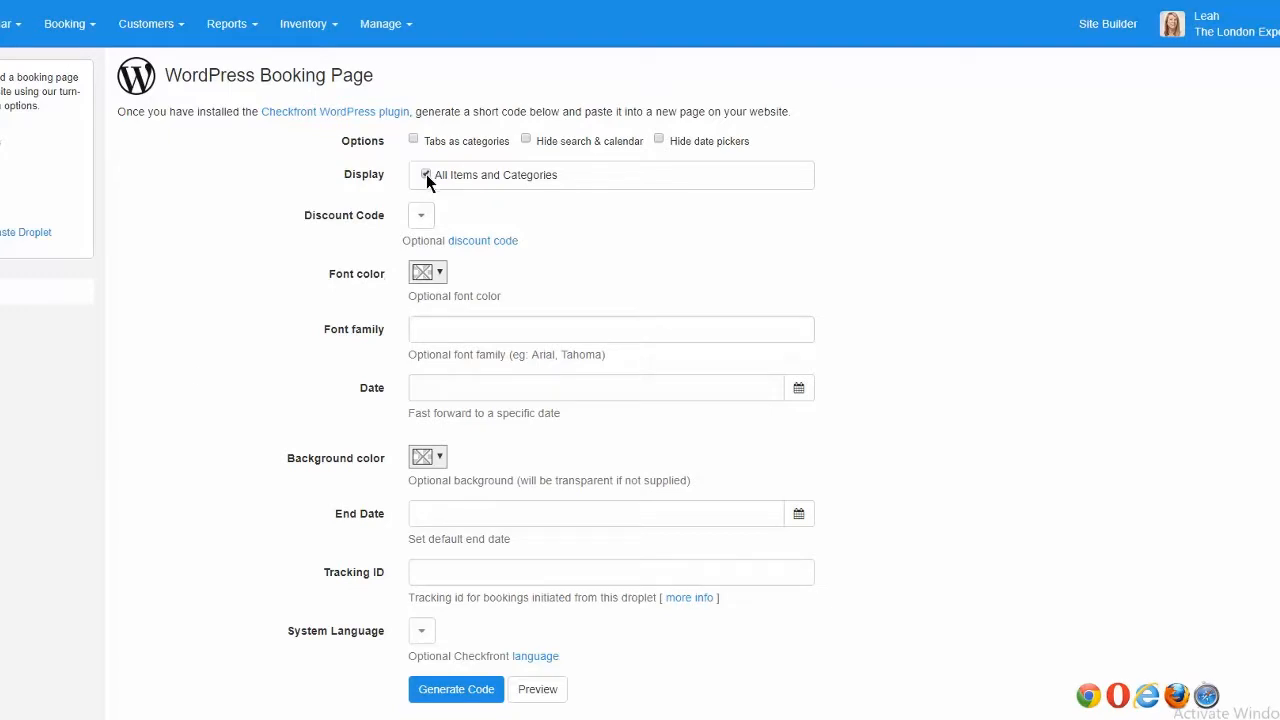
pyautogui.click(610, 175)
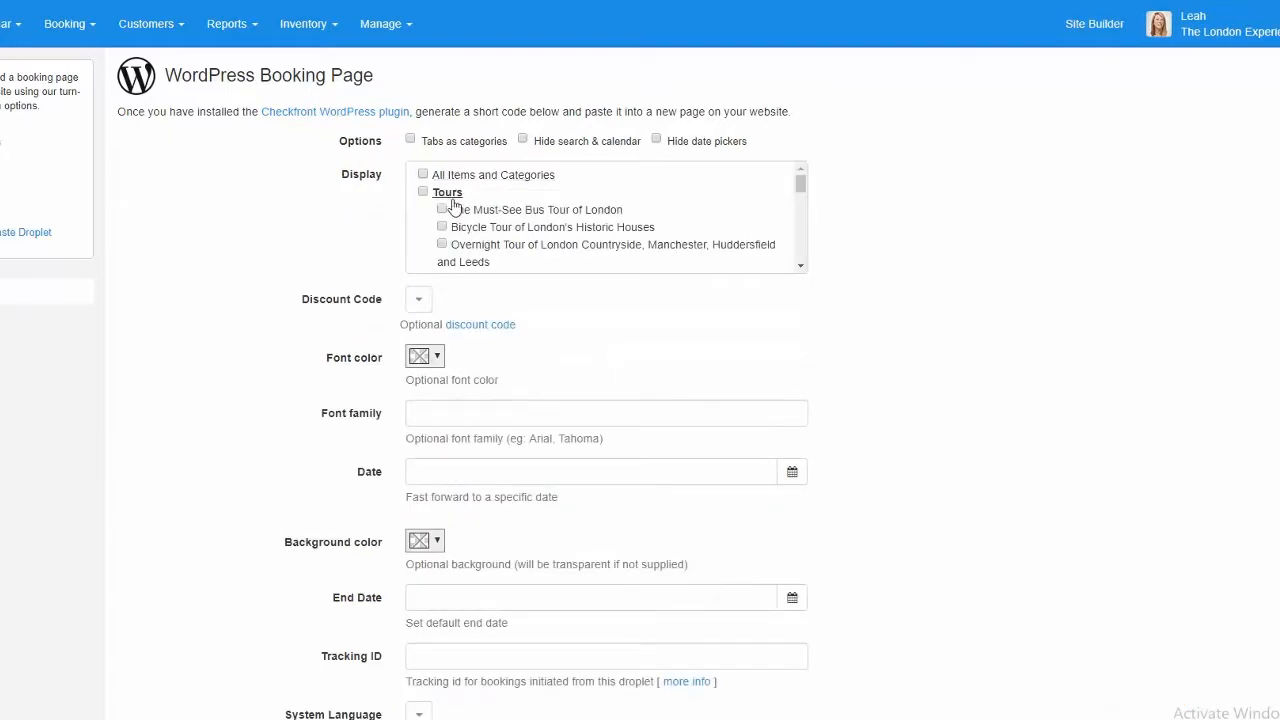
pyautogui.click(424, 175)
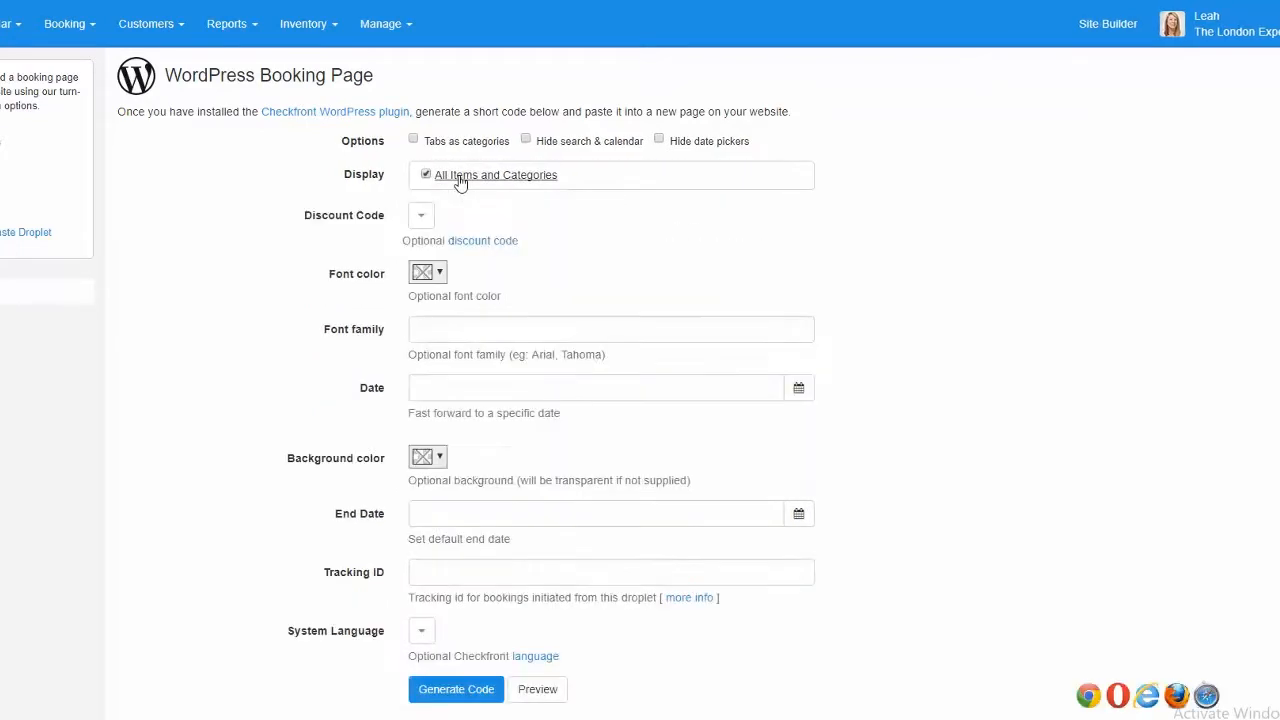
pyautogui.moveTo(507, 217)
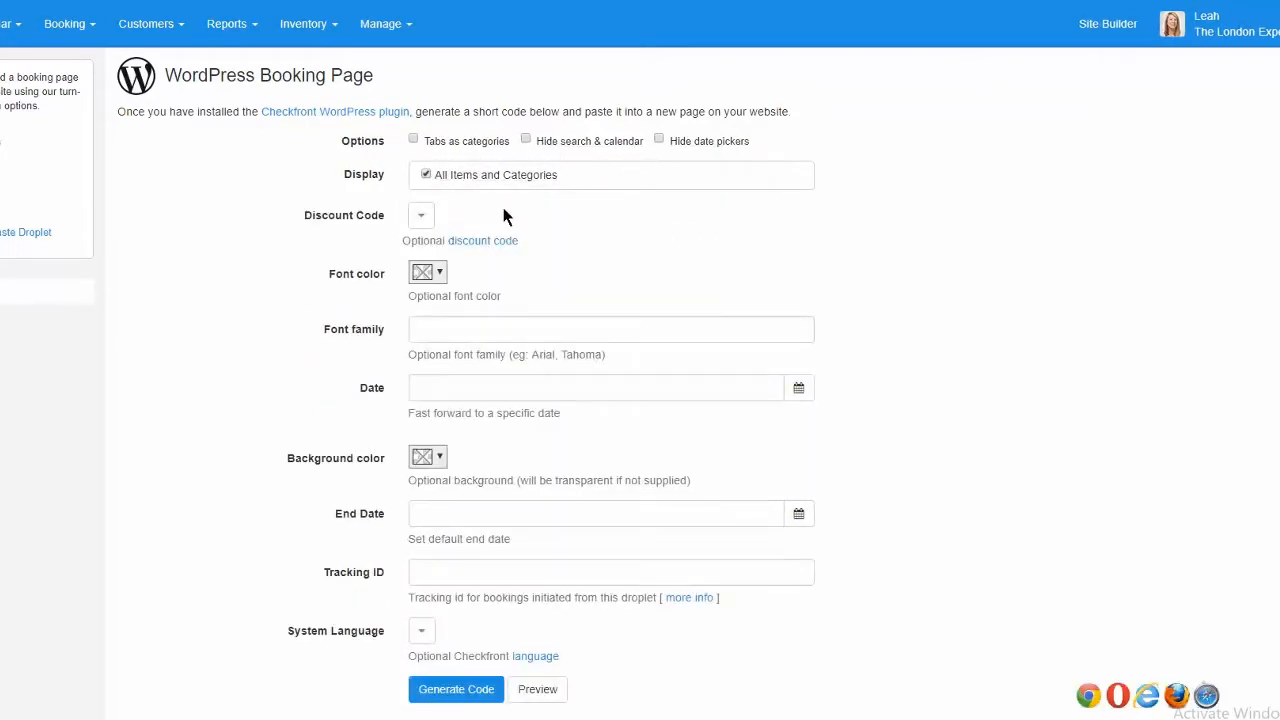
pyautogui.moveTo(435, 413)
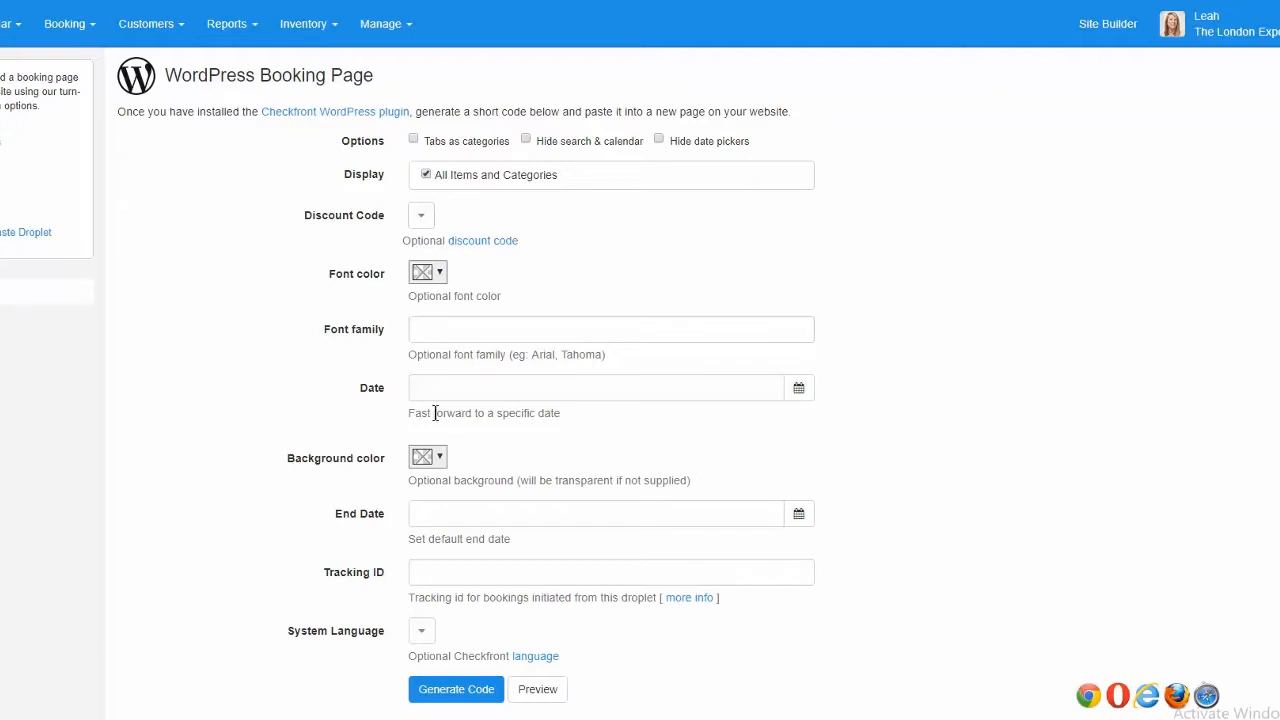
pyautogui.moveTo(167, 511)
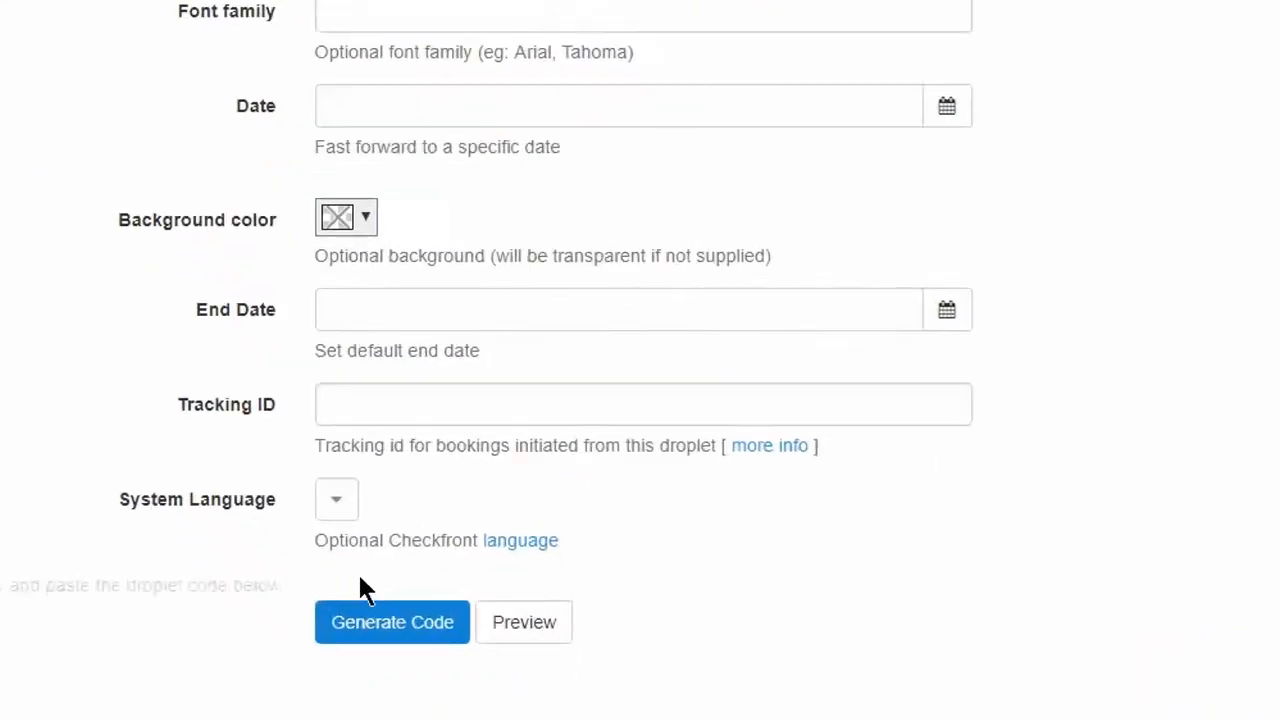
# Generate and copy the [checkfront ] shortcode, then preview The London Experience booking page
pyautogui.click(391, 622)
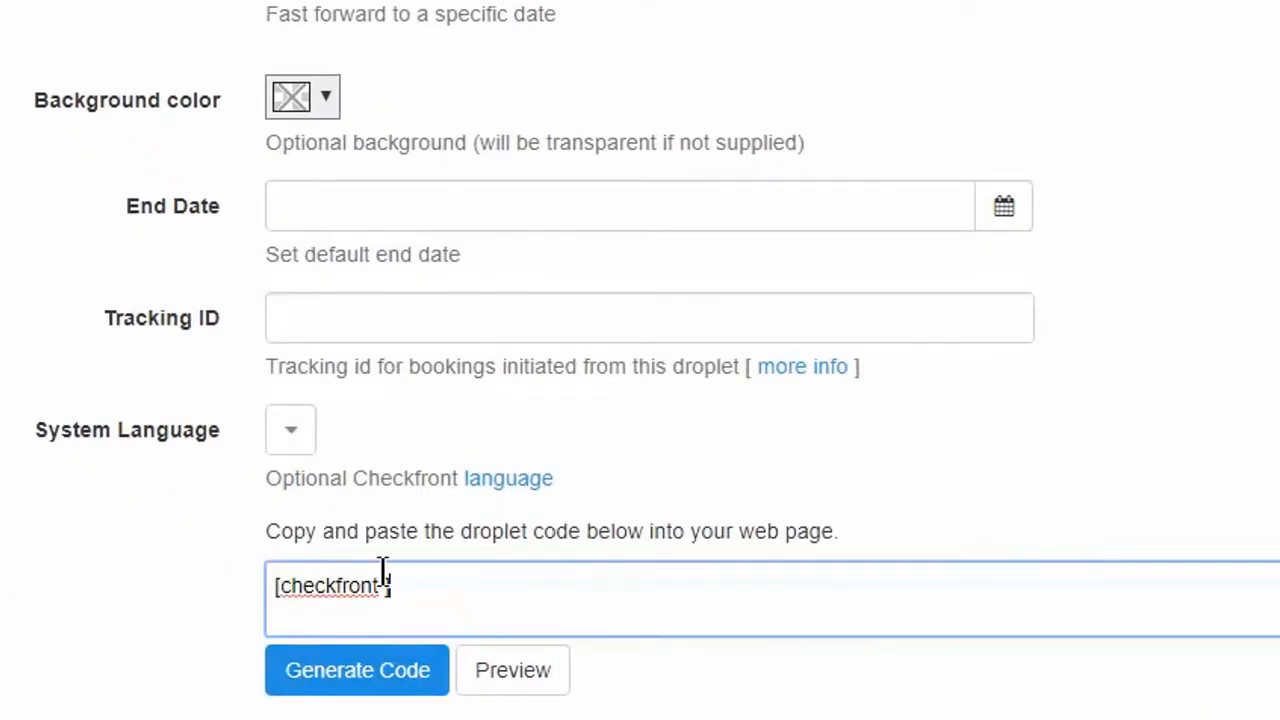
pyautogui.tripleClick(330, 587)
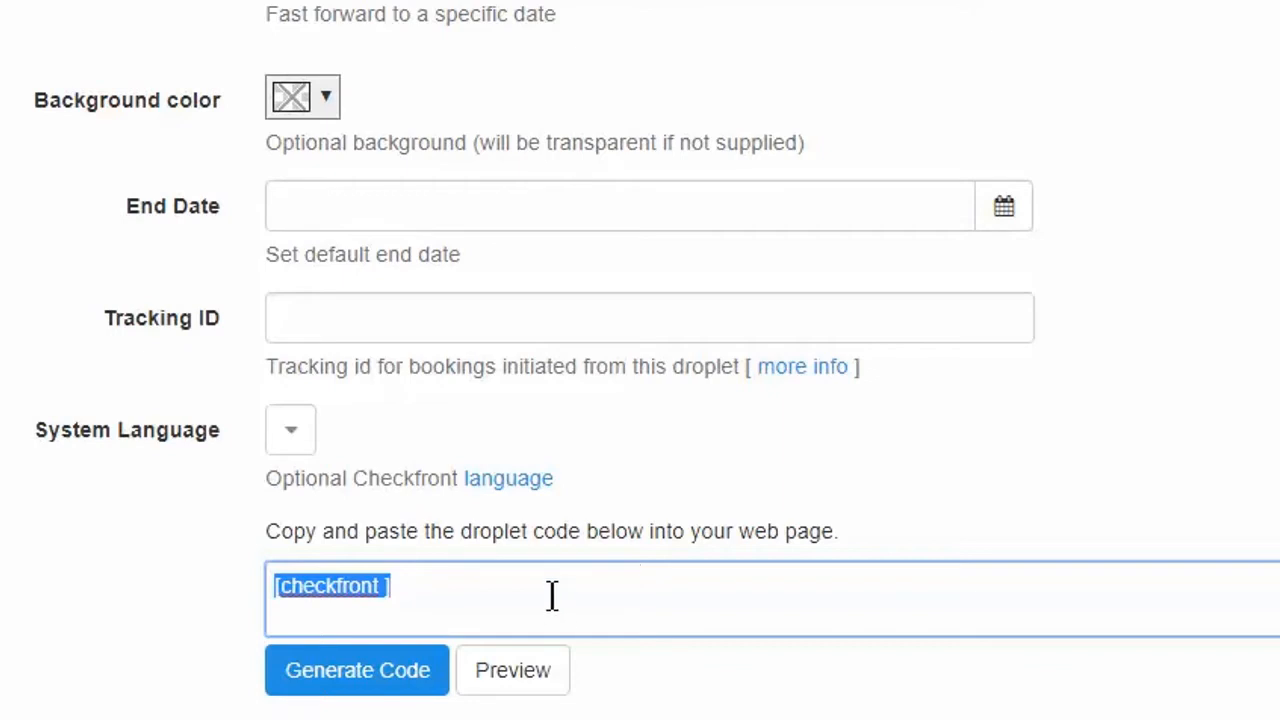
pyautogui.click(552, 597)
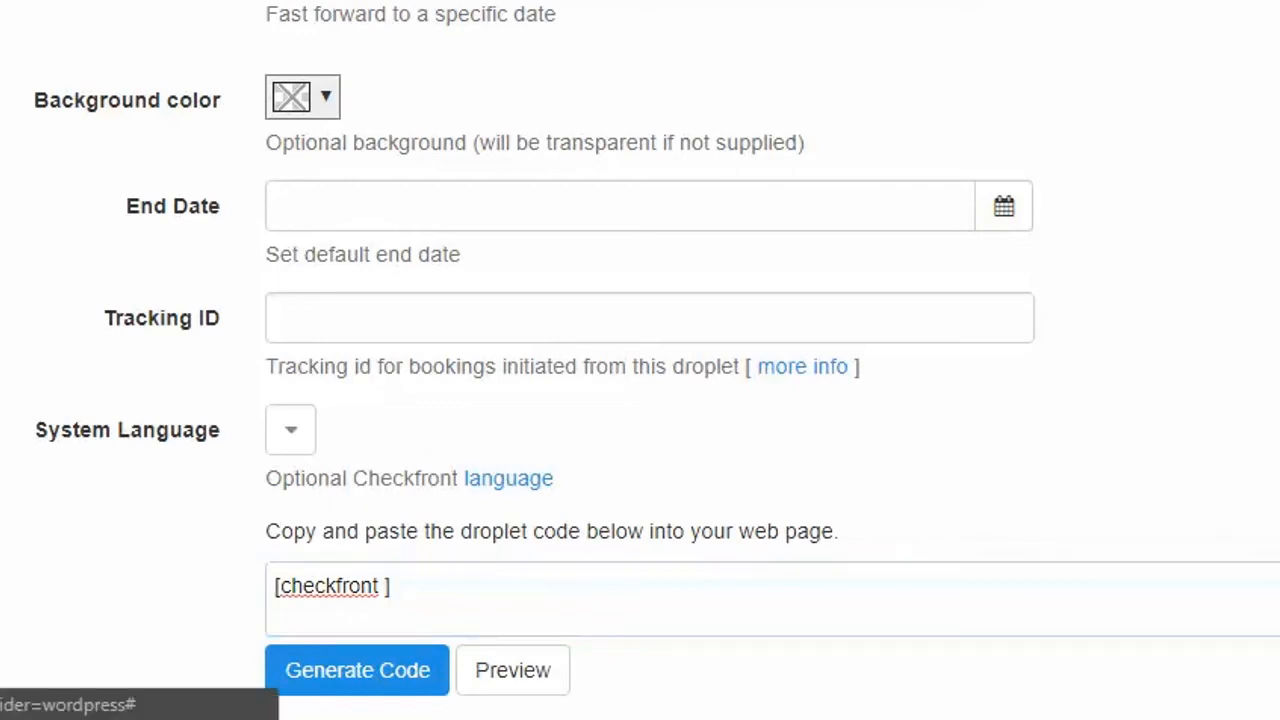
pyautogui.click(512, 670)
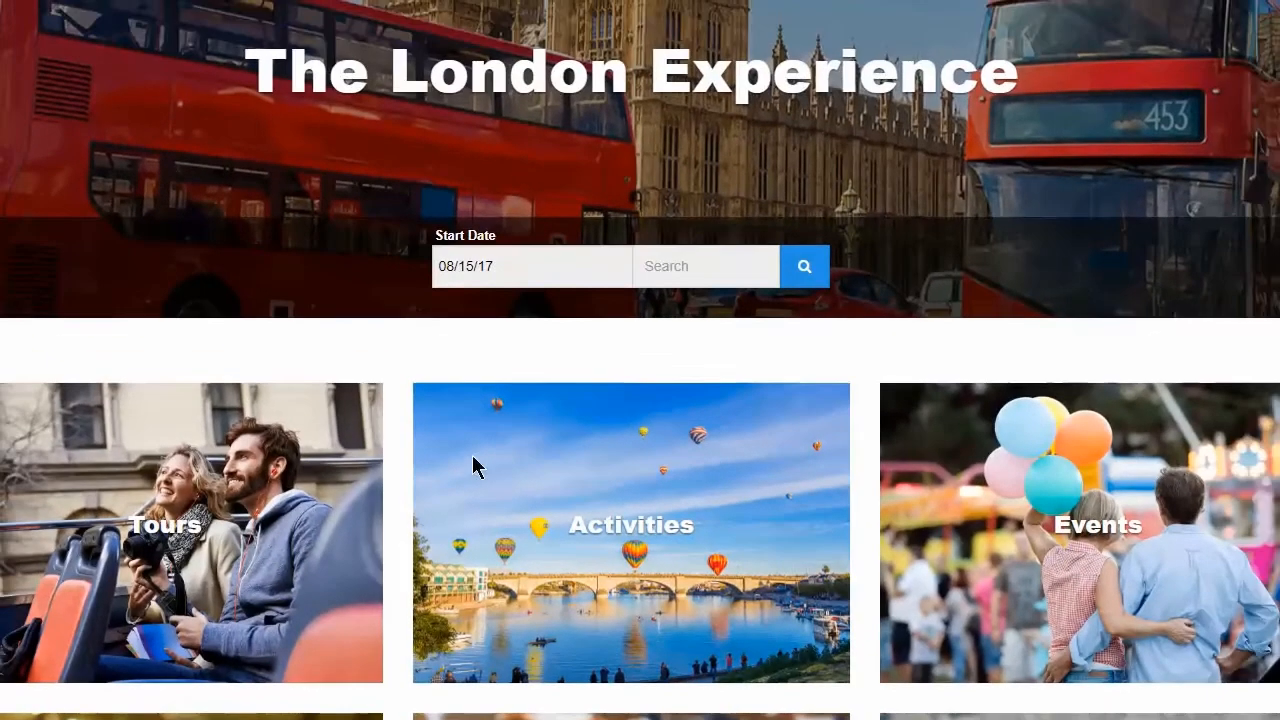